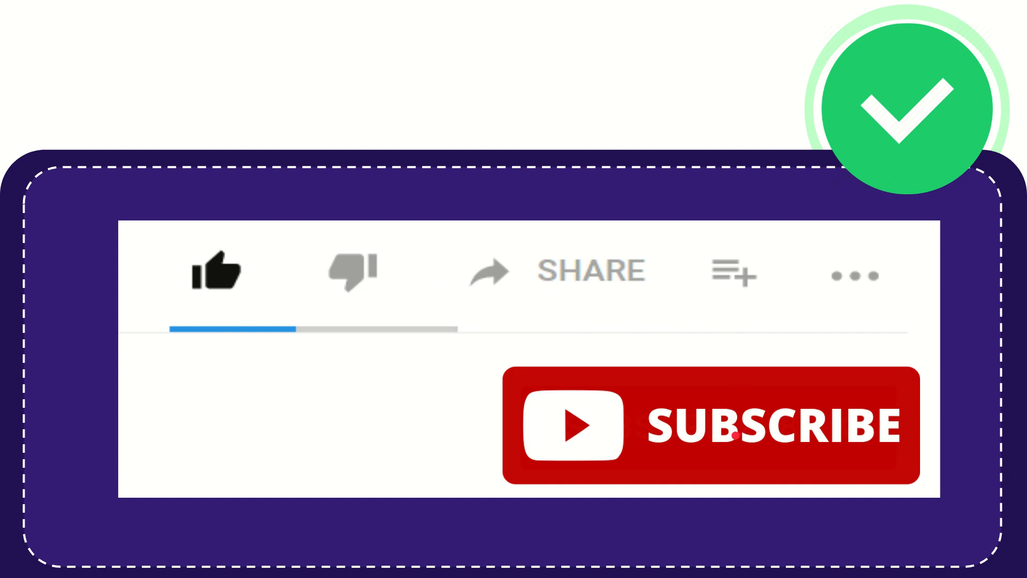
left_click(710, 432)
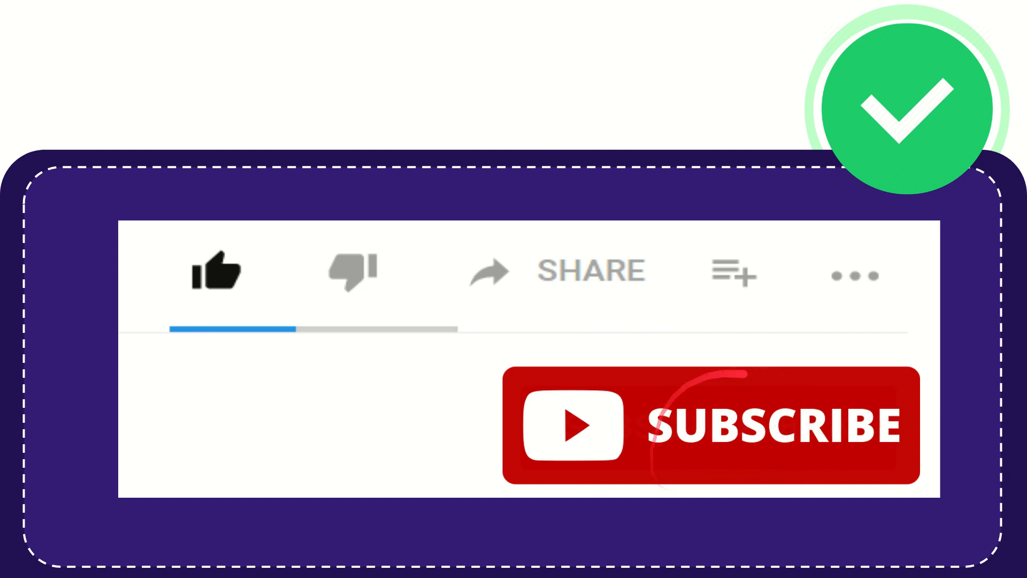
left_click(217, 270)
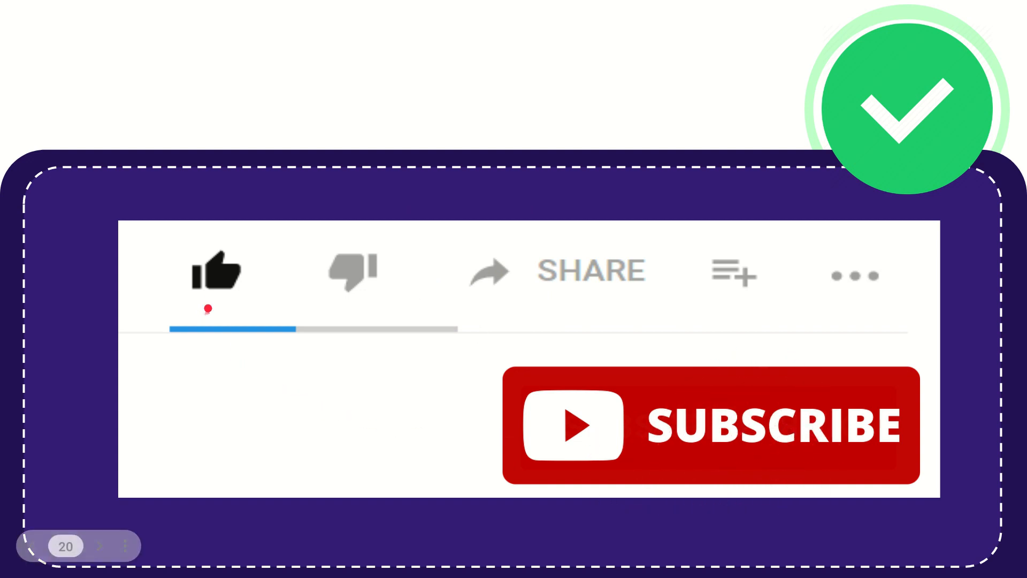